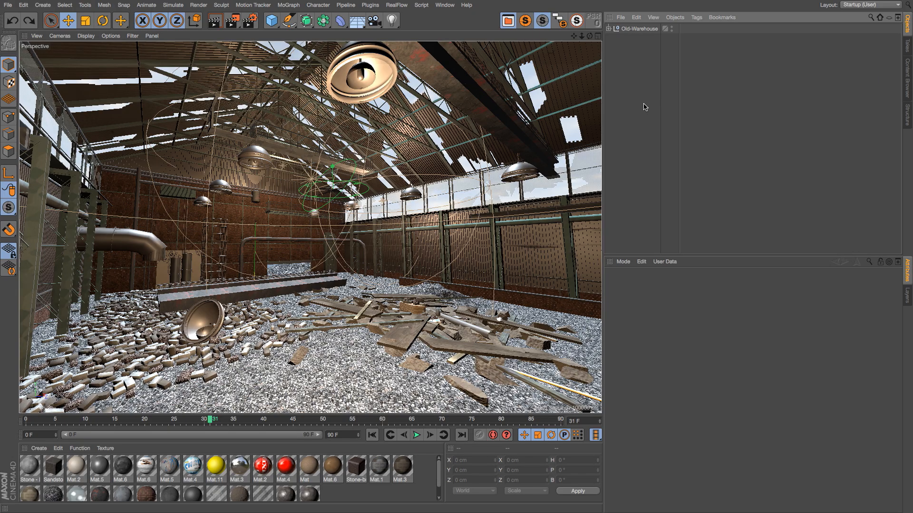
mouse_move(343, 133)
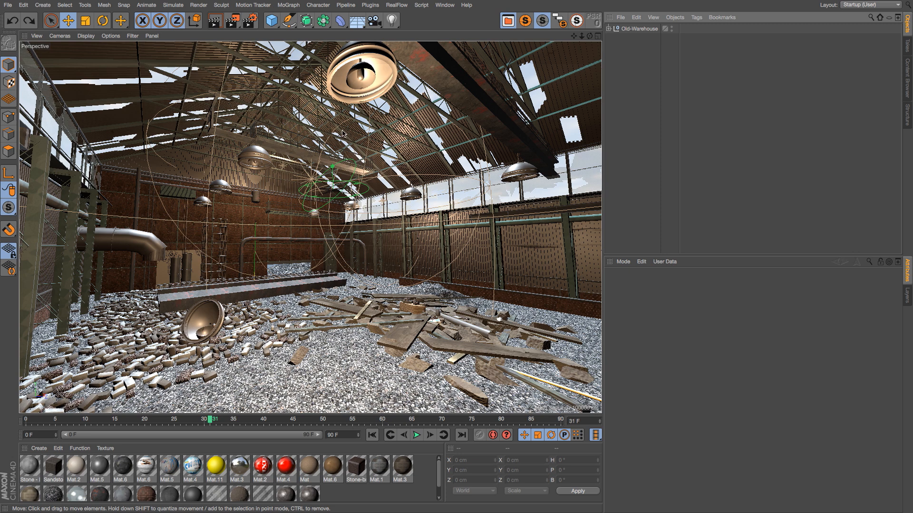
mouse_move(381, 244)
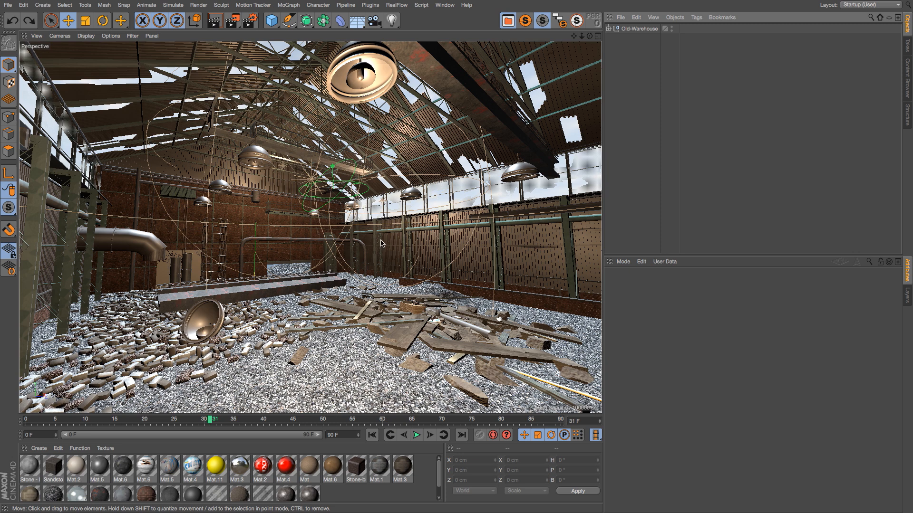
mouse_move(211, 313)
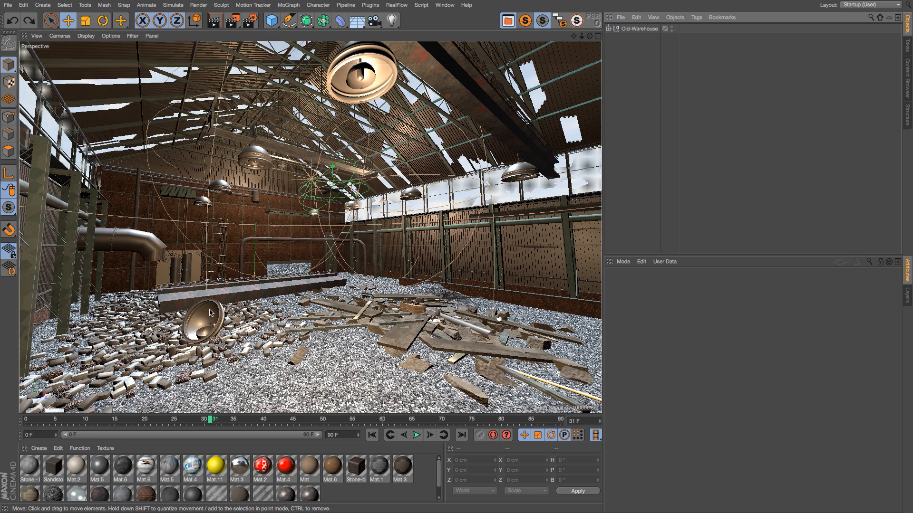
- Select the fallen lamp and then the pipe along the left wall in the warehouse viewport
left_click(208, 320)
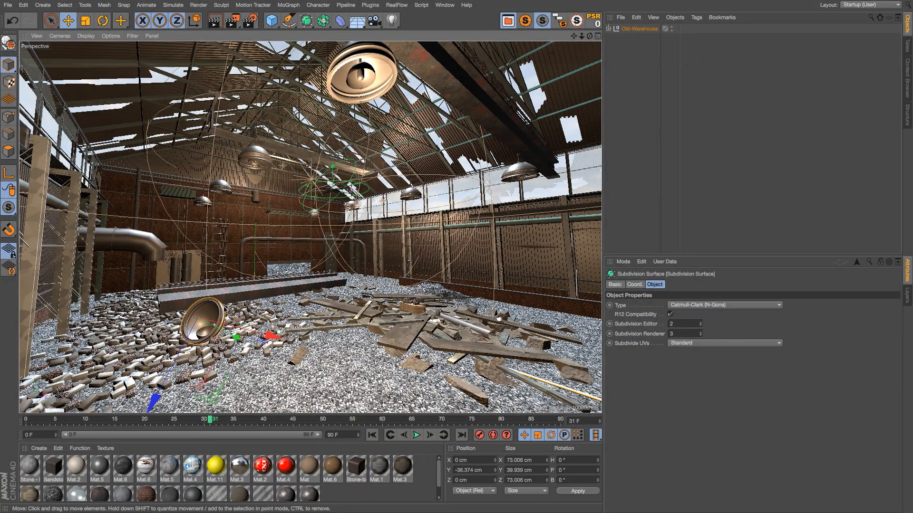
mouse_move(232, 259)
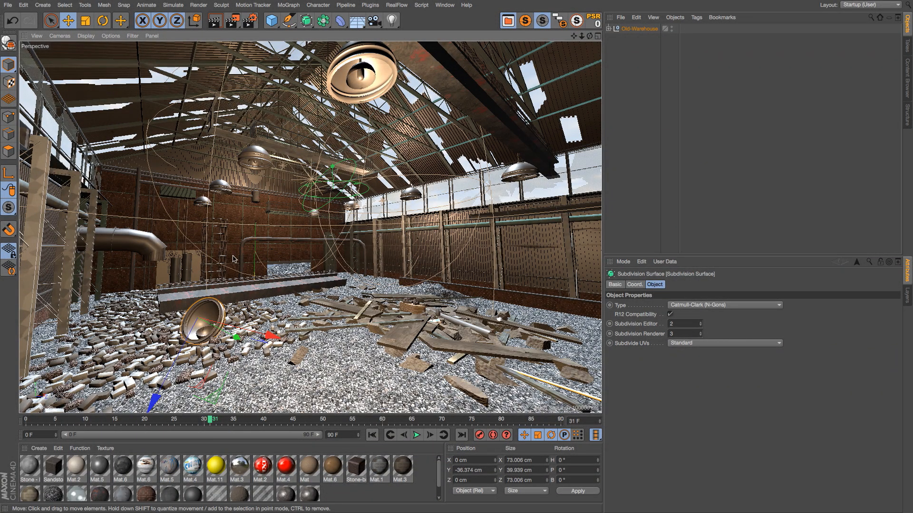
mouse_move(777, 80)
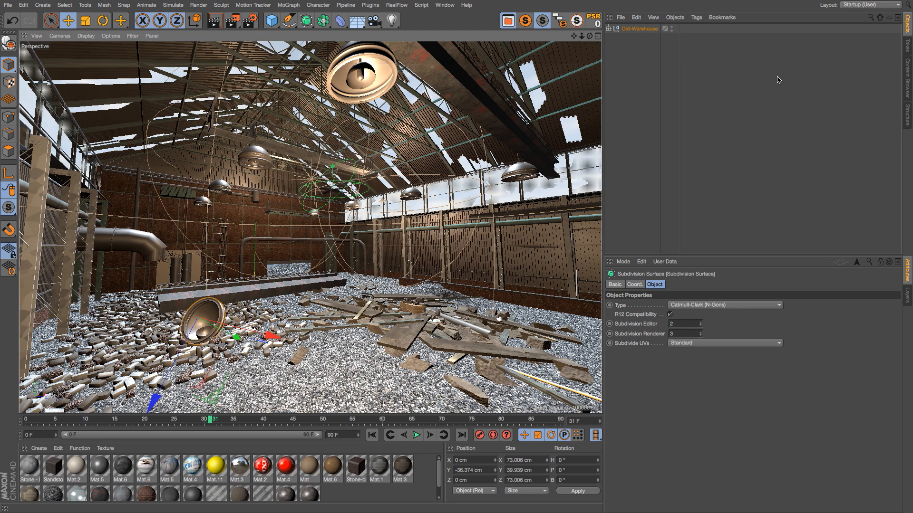
mouse_move(769, 111)
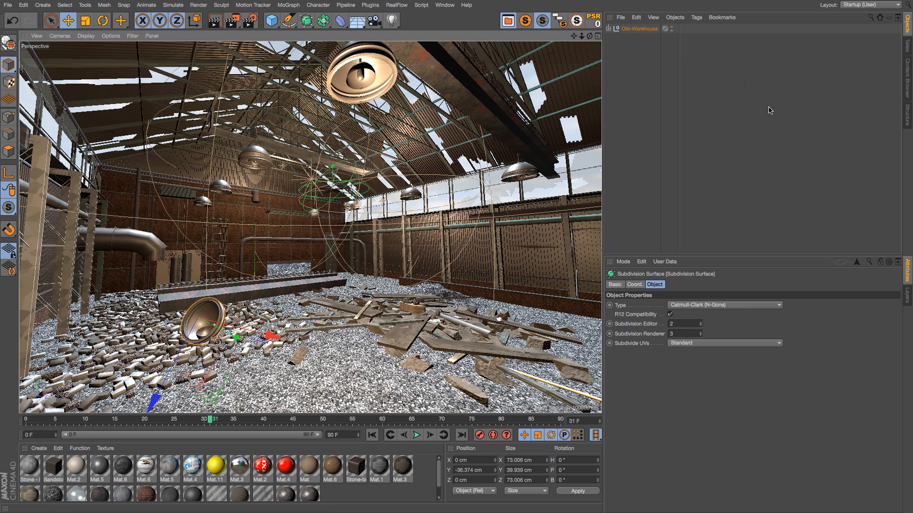
left_click(618, 28)
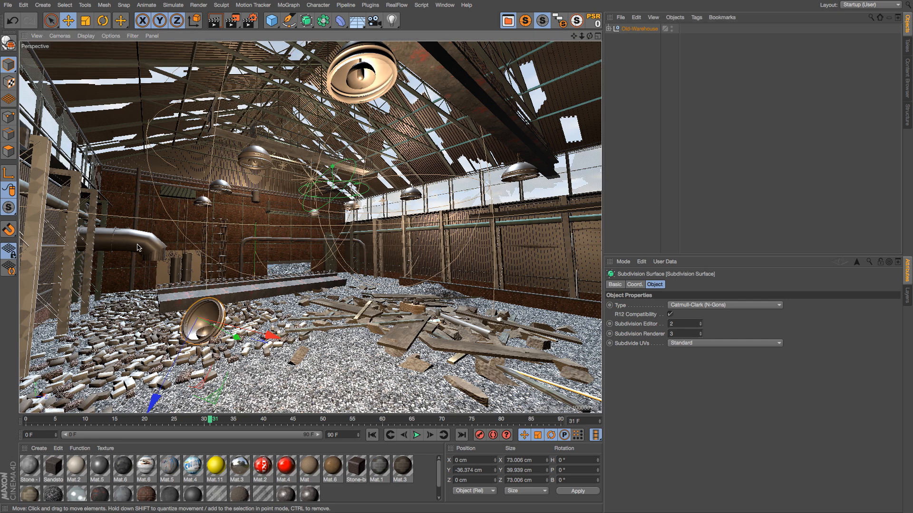
left_click(140, 248)
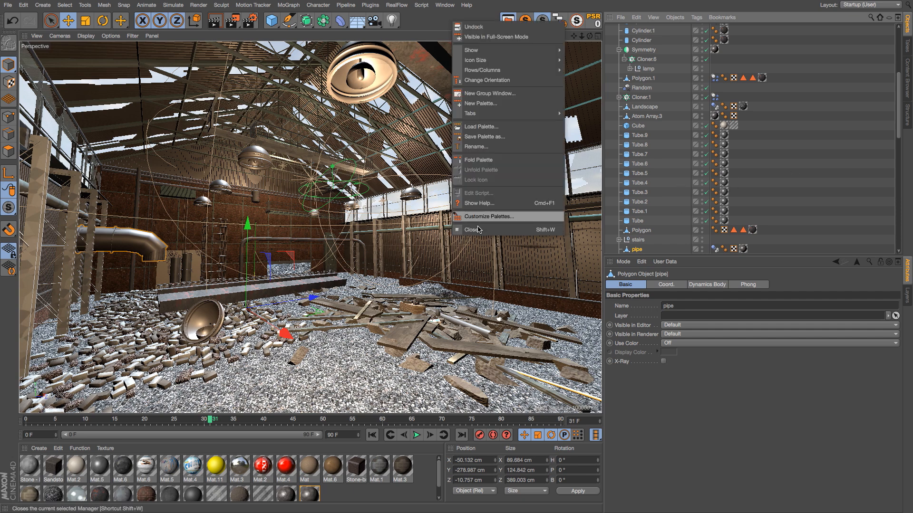
- In Customize Commands, filter by 'scroll' and pick Scroll to First Active
left_click(489, 215)
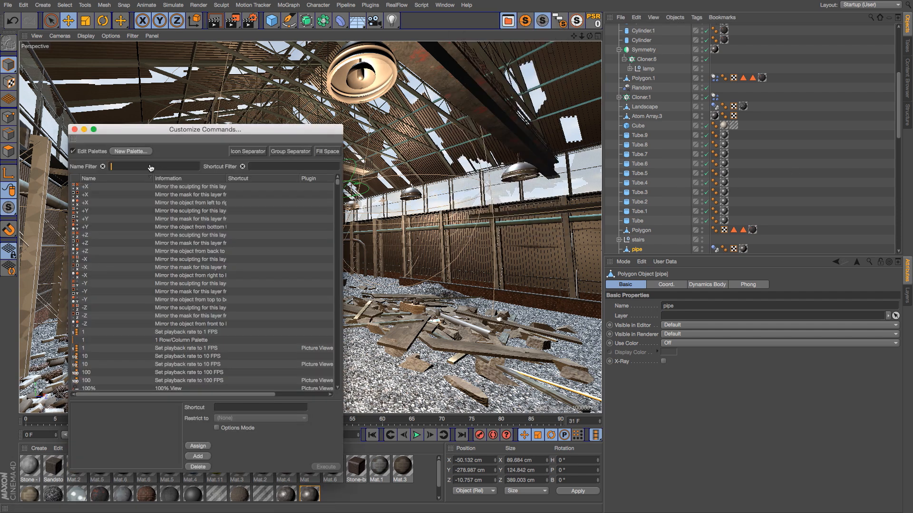
type("scroll")
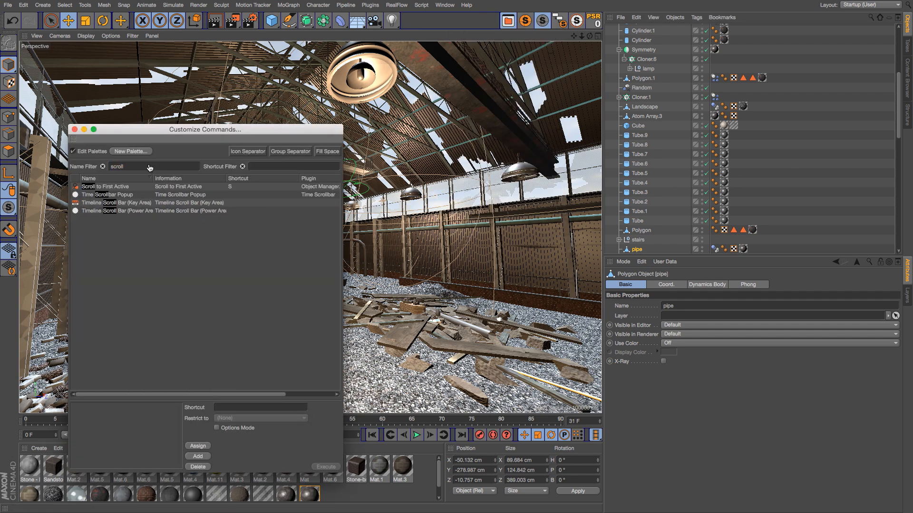
left_click(105, 186)
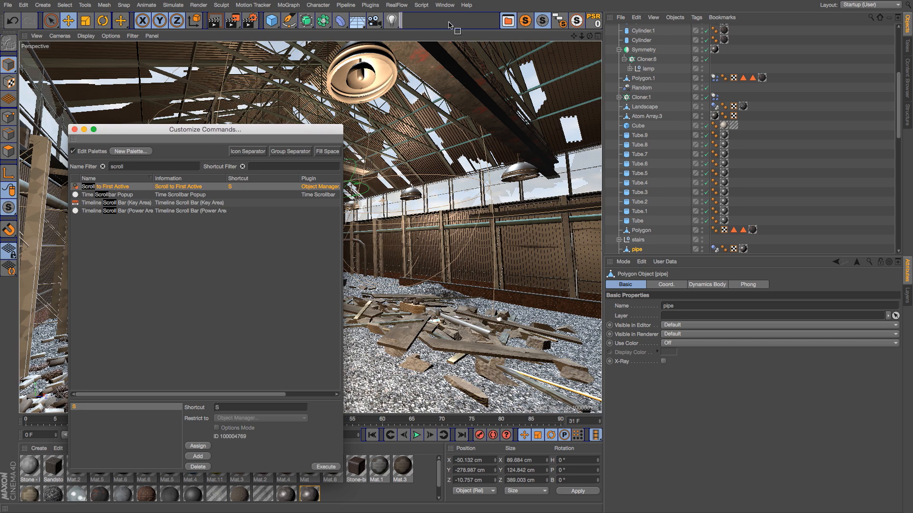
- Close the command customizer and use the new toolbar button to reveal the selection
left_click(74, 129)
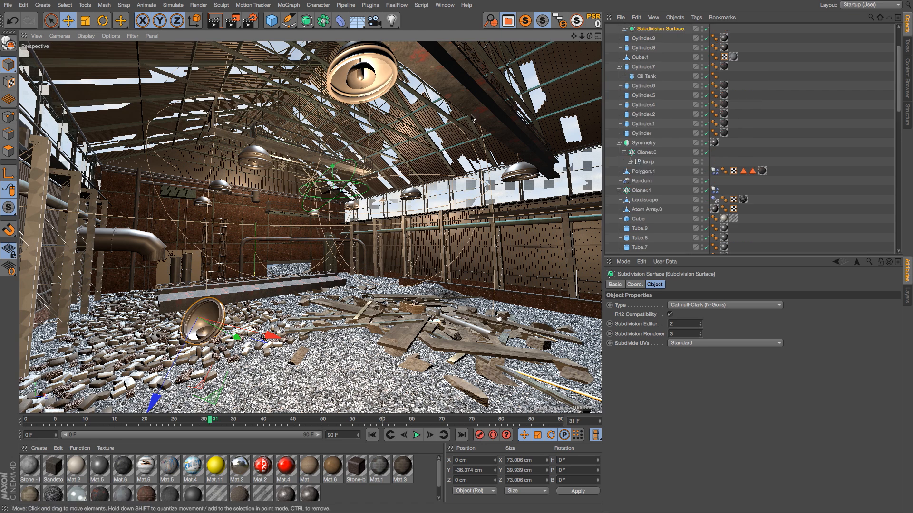
mouse_move(328, 226)
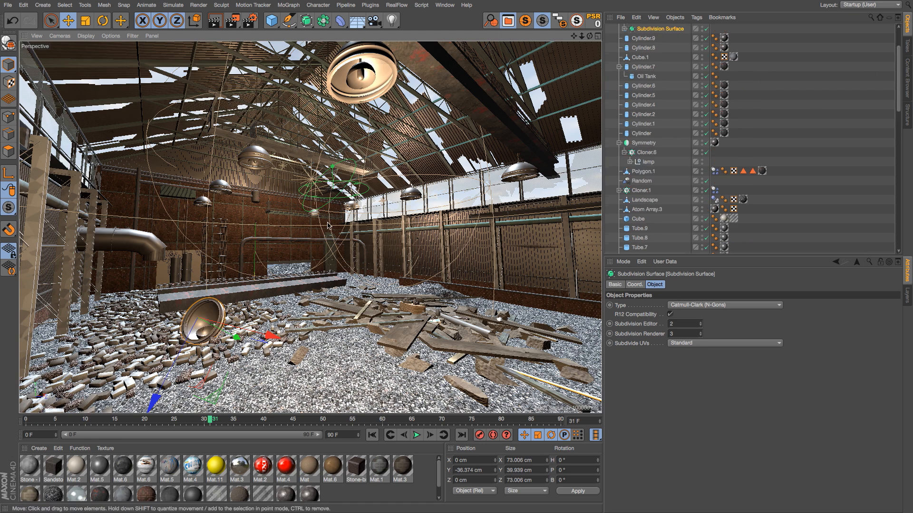
left_click(642, 171)
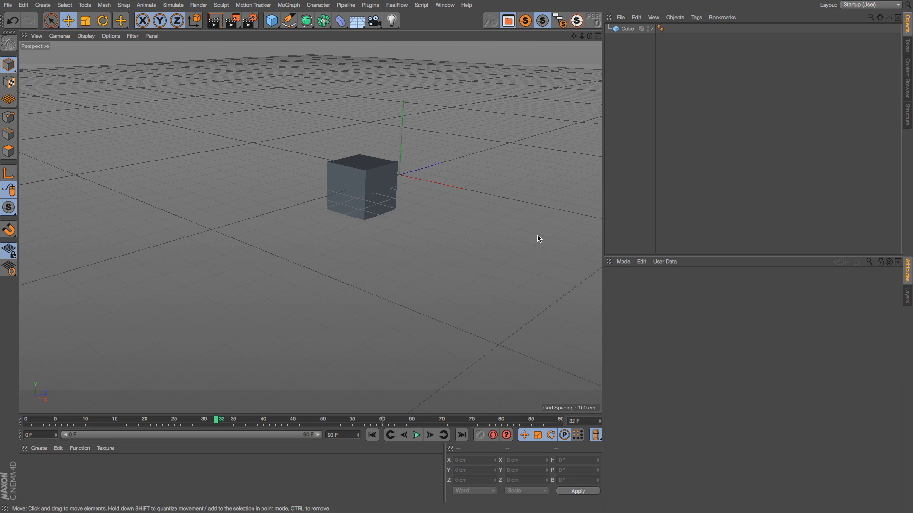
mouse_move(320, 162)
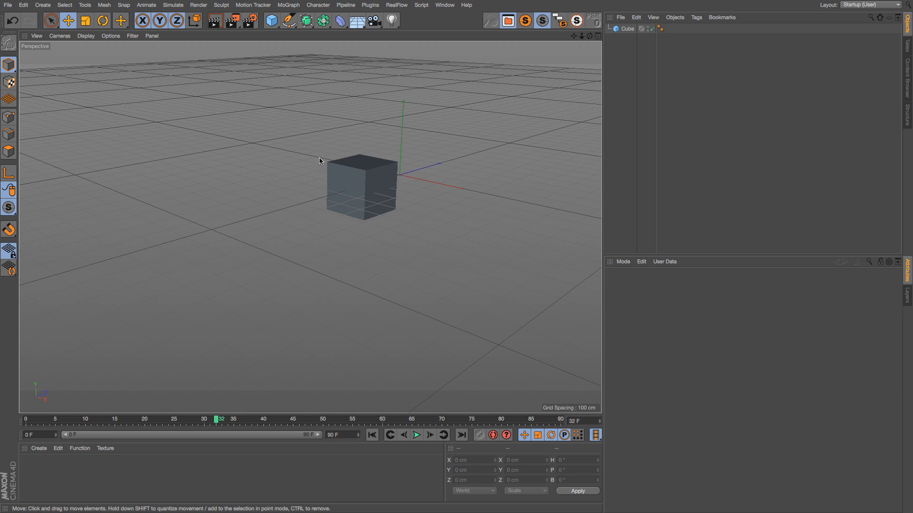